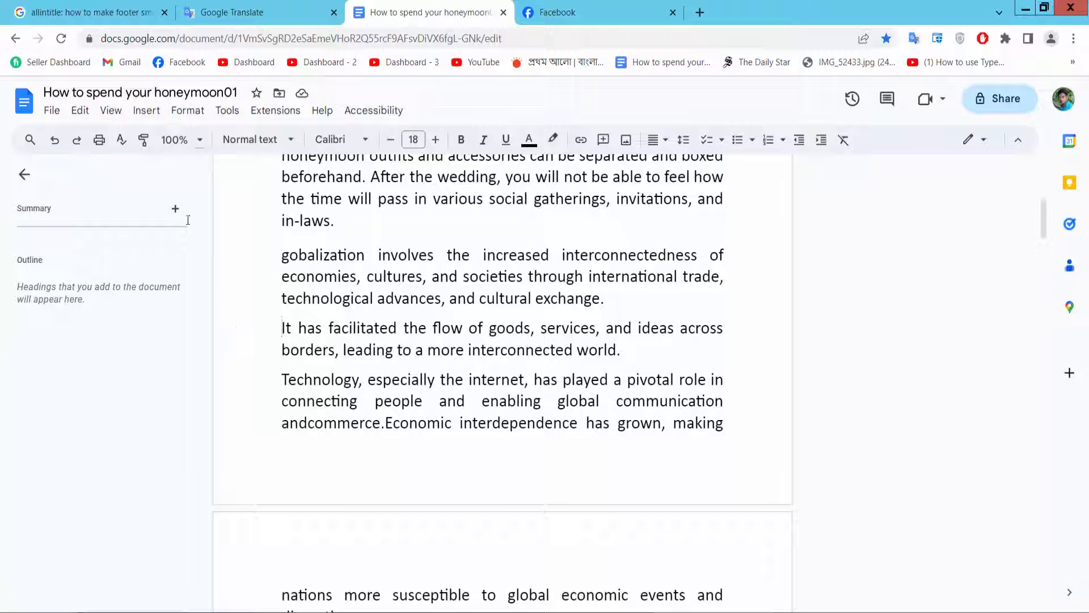
Step: Insert a footer on the honeymoon document's pages and enter 022k8
left_click(146, 110)
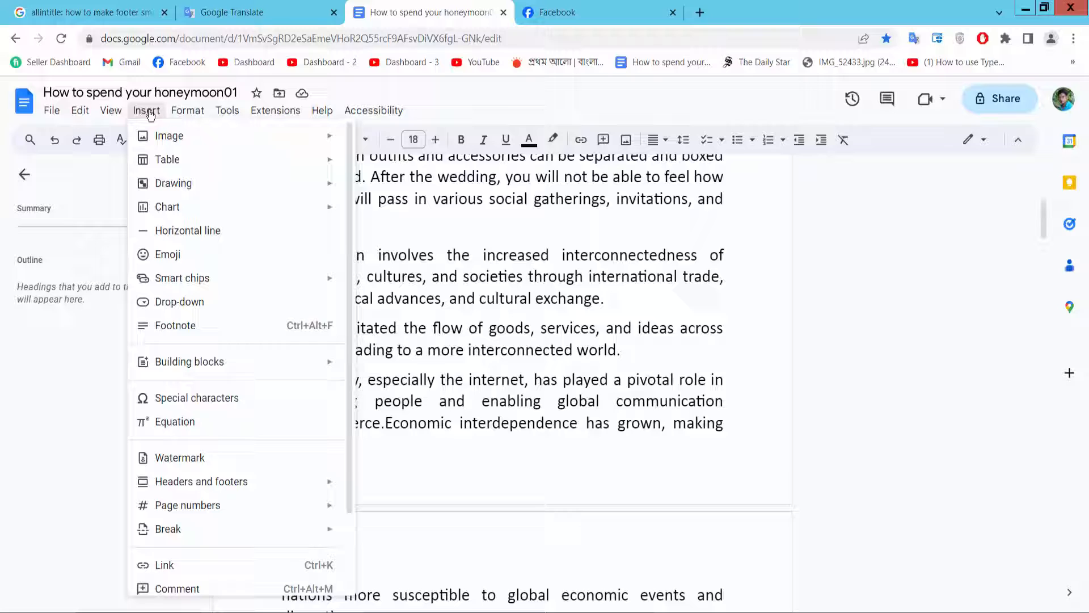
mouse_move(201, 481)
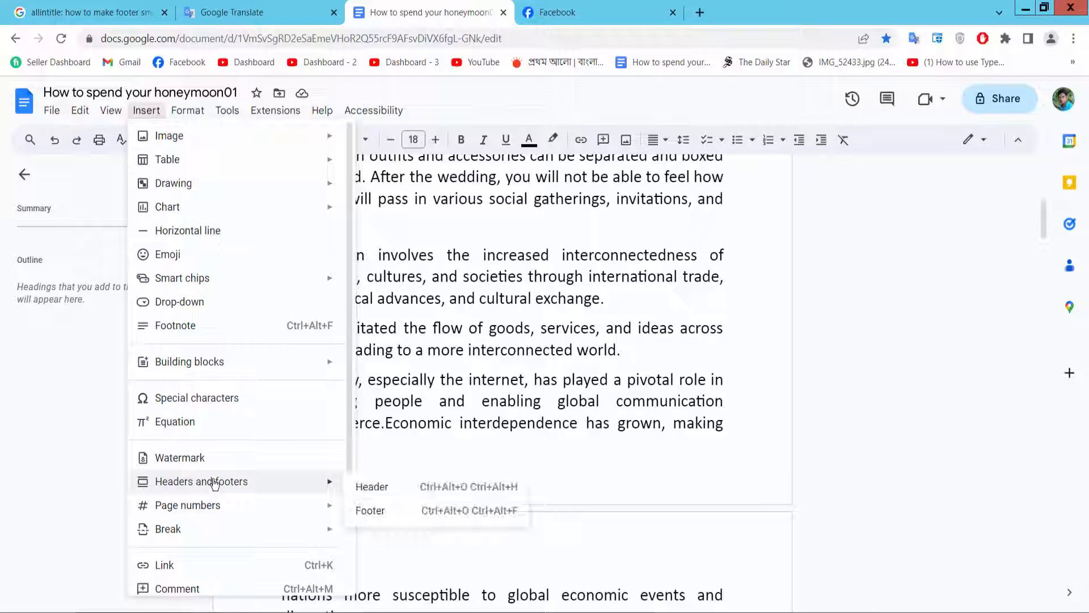
mouse_move(371, 510)
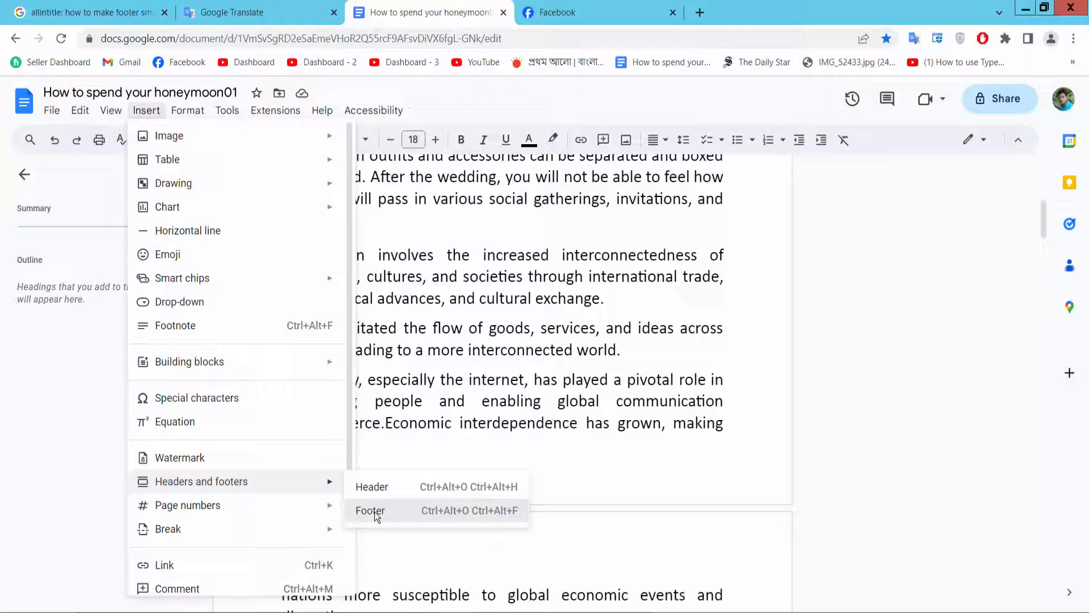
left_click(371, 510)
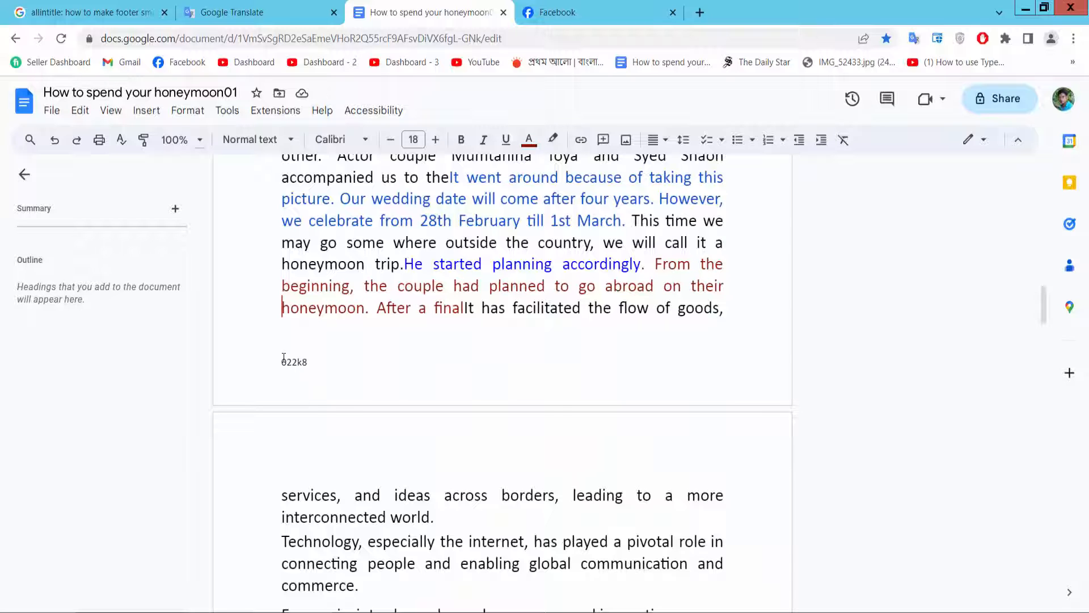
scroll("down", 3)
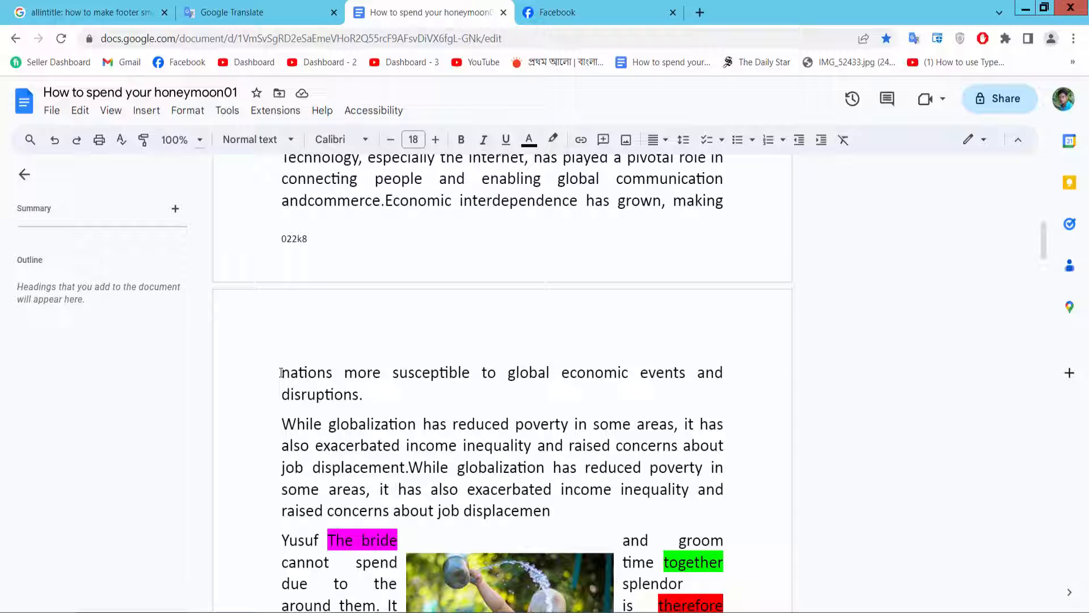
Step: Insert a continuous section break before the paragraph 'nations more susceptible'
left_click(146, 110)
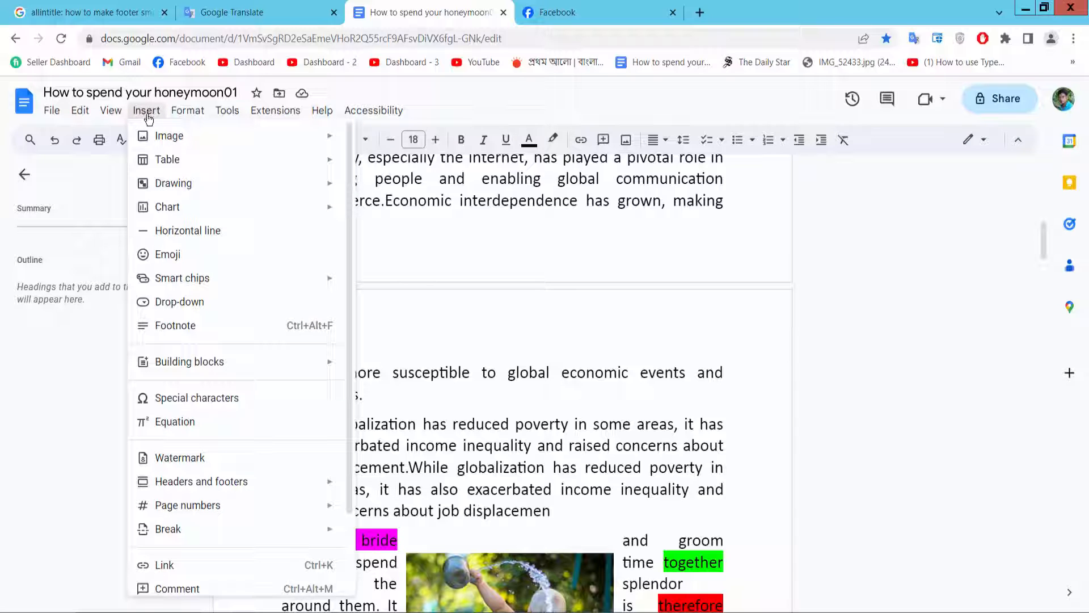
mouse_move(167, 529)
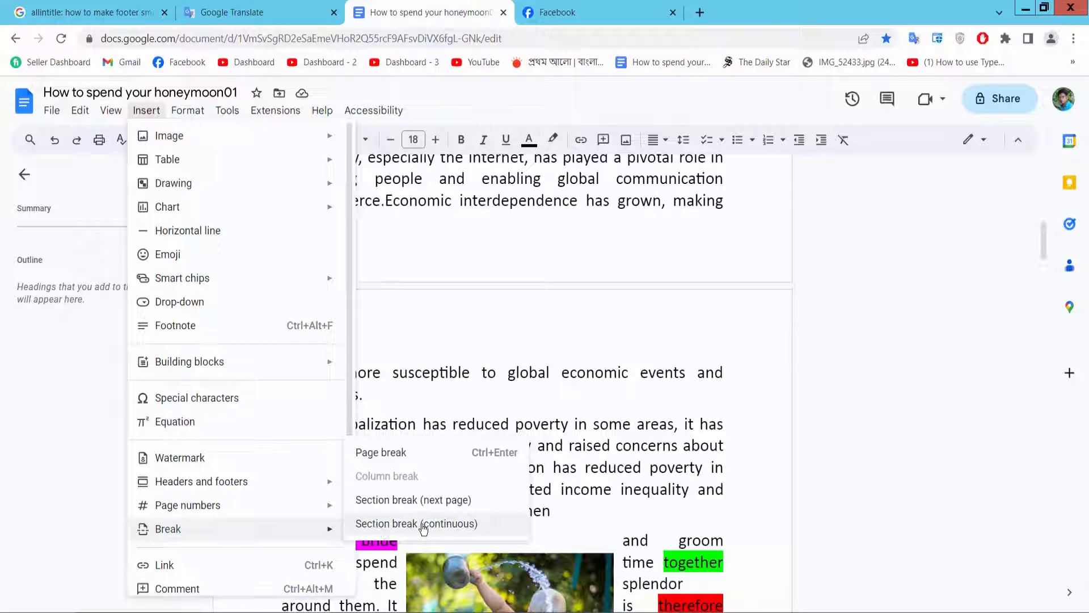
left_click(416, 524)
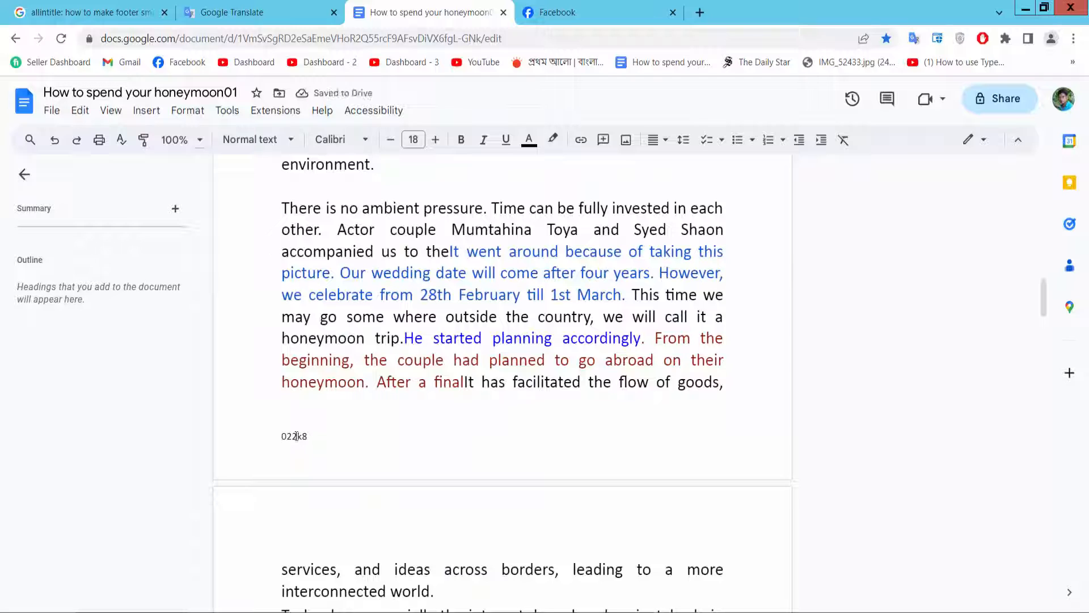
Step: Uncheck Link to previous on the Section 2 footer and replace 022k8 with 033k8
double_click(294, 435)
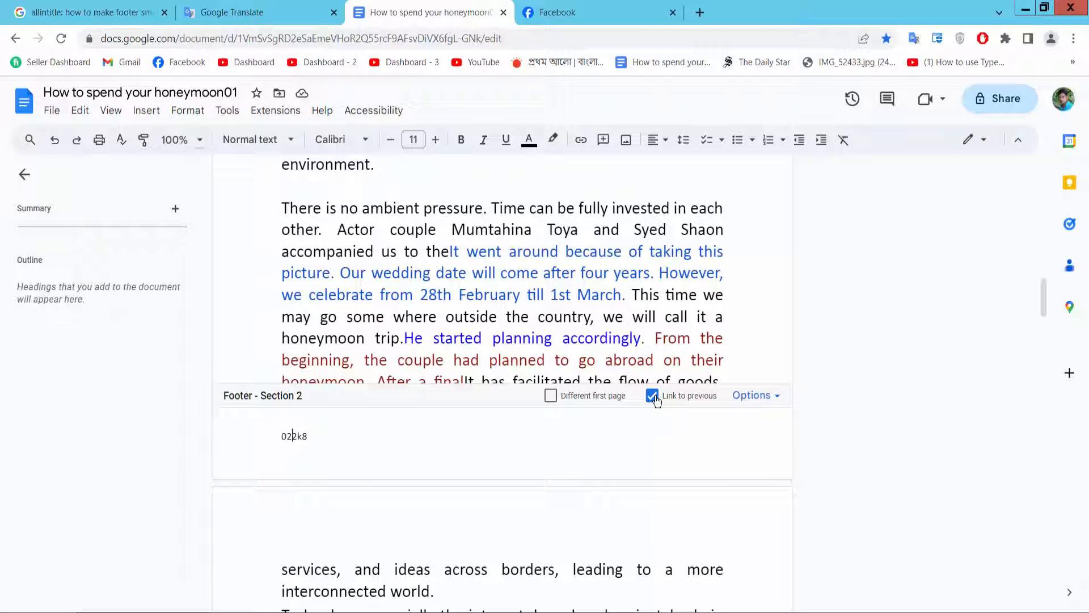
left_click(652, 395)
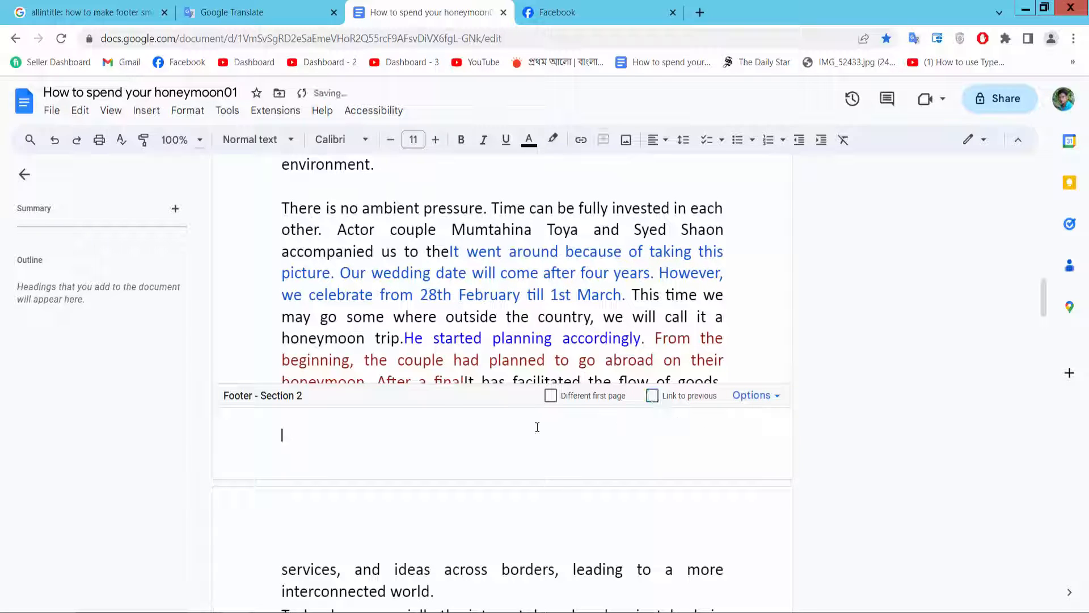
type("022k8")
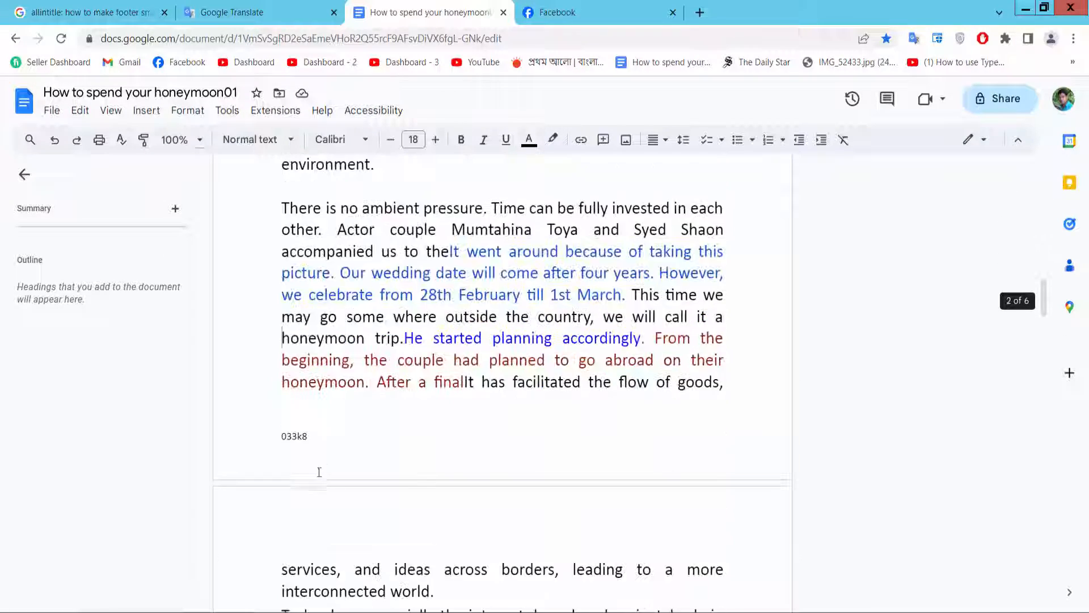
scroll("down", 3)
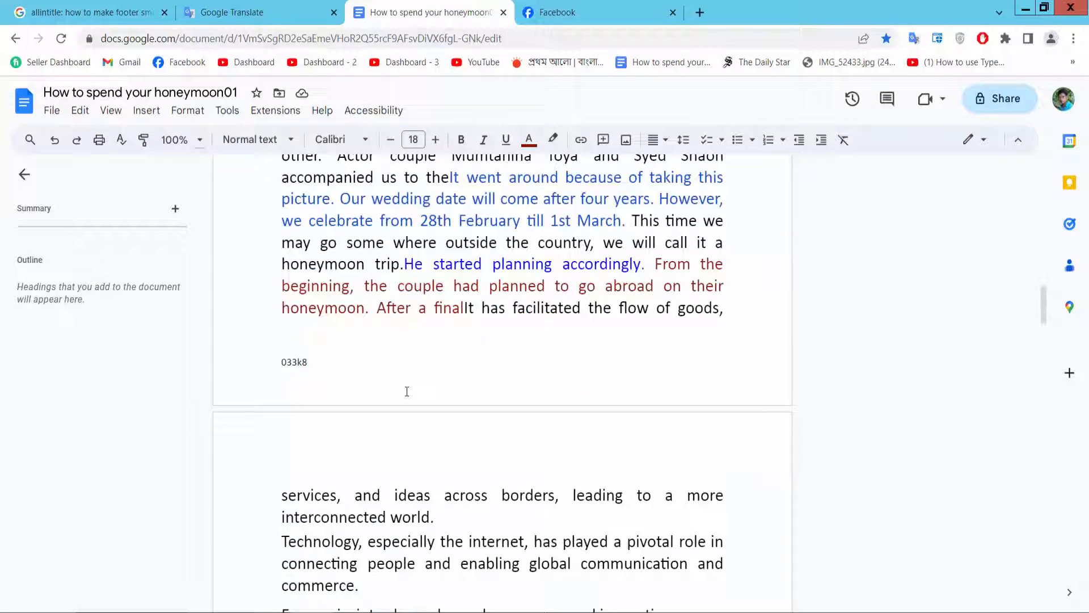
scroll("down", 3)
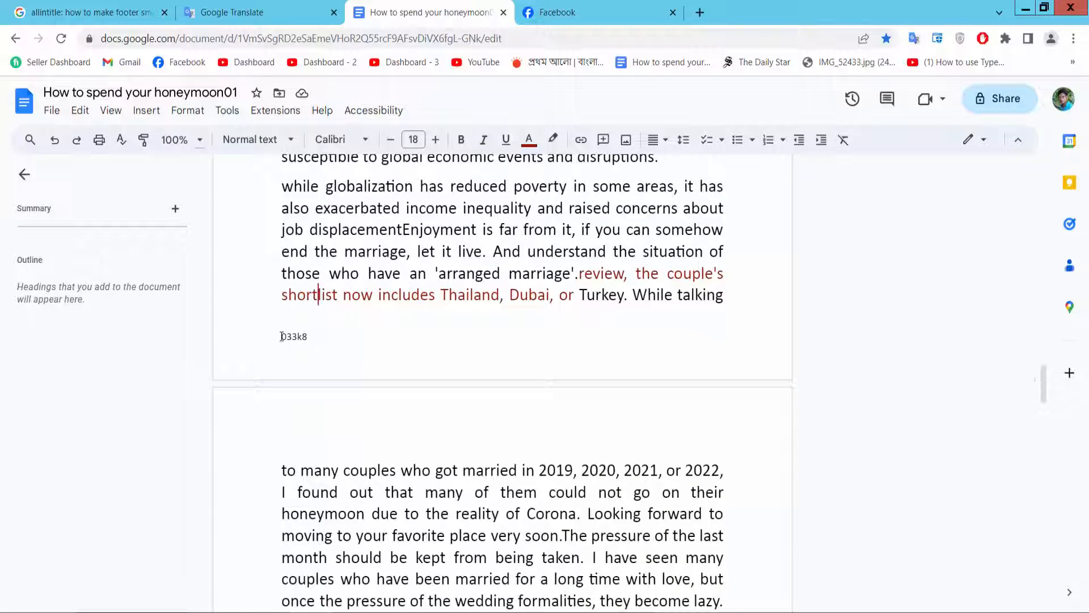
scroll("down", 3)
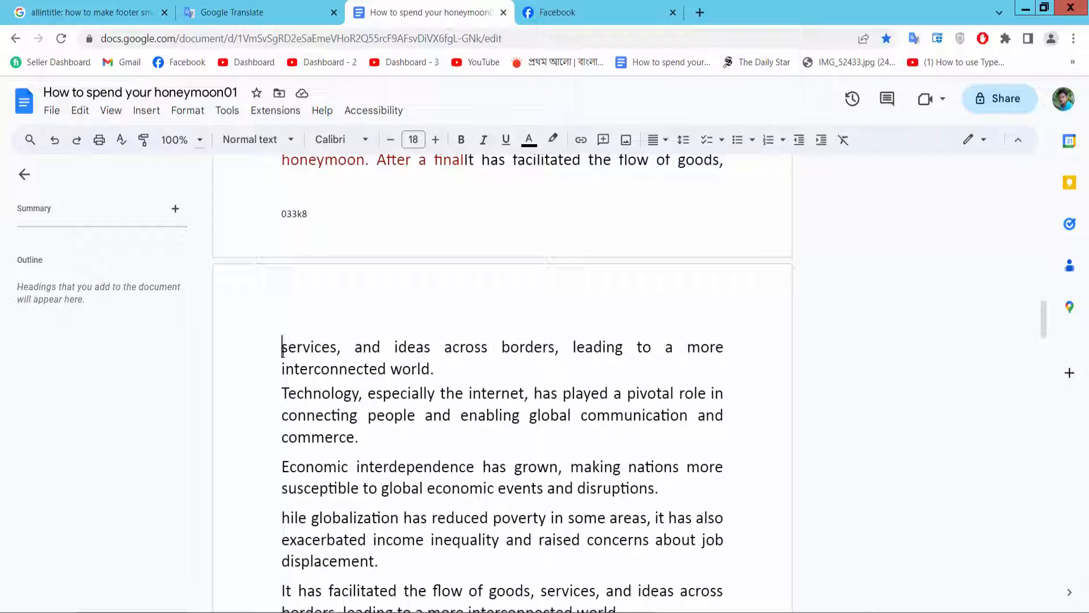
left_click(146, 111)
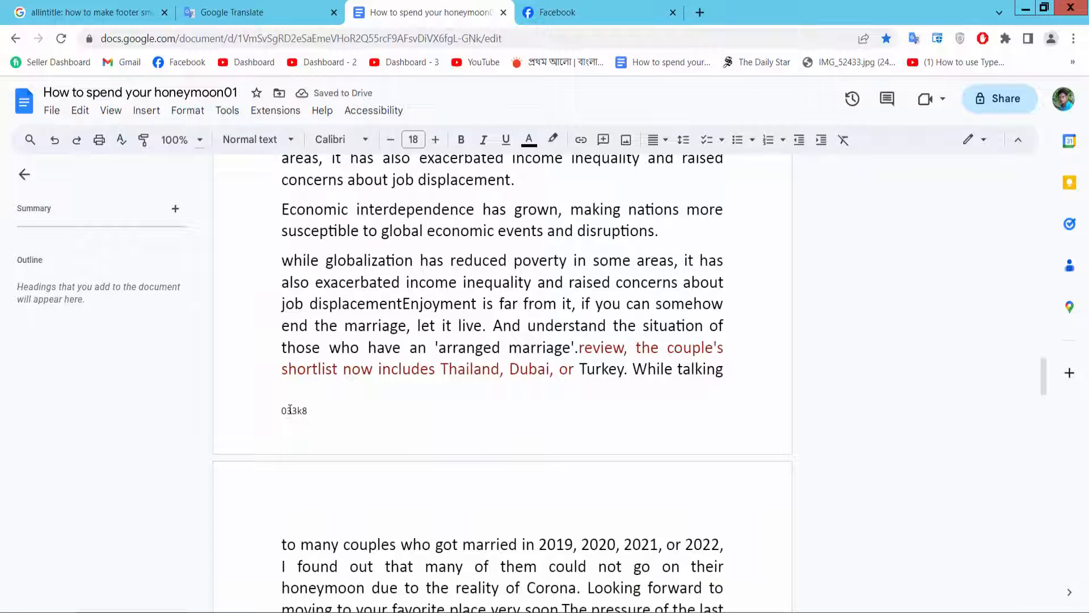
Step: Uncheck Link to previous on the Section 3 footer to detach it from Section 2
double_click(294, 409)
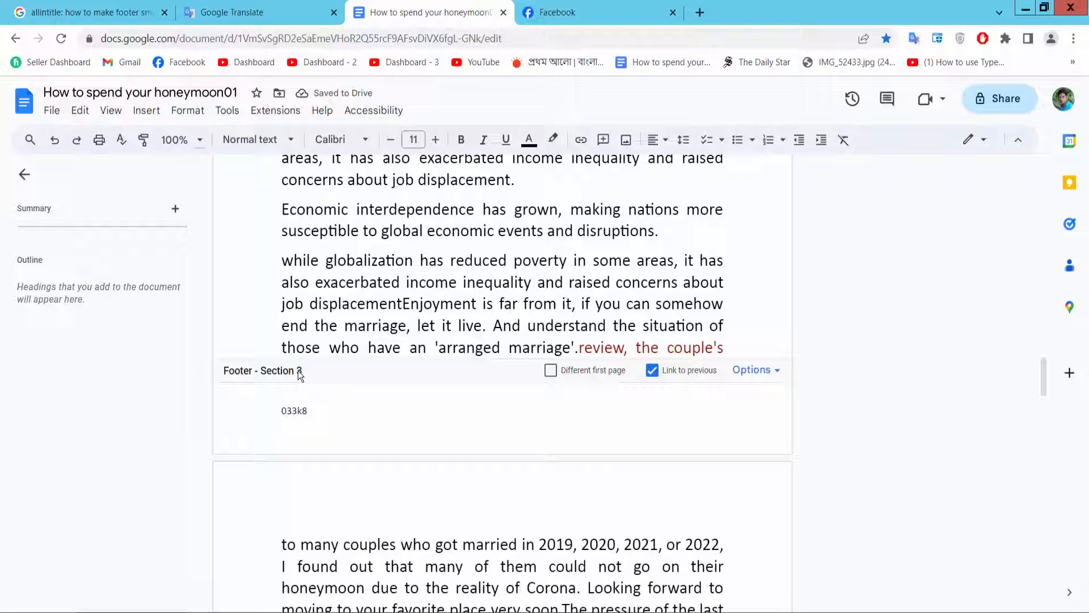
left_click(651, 369)
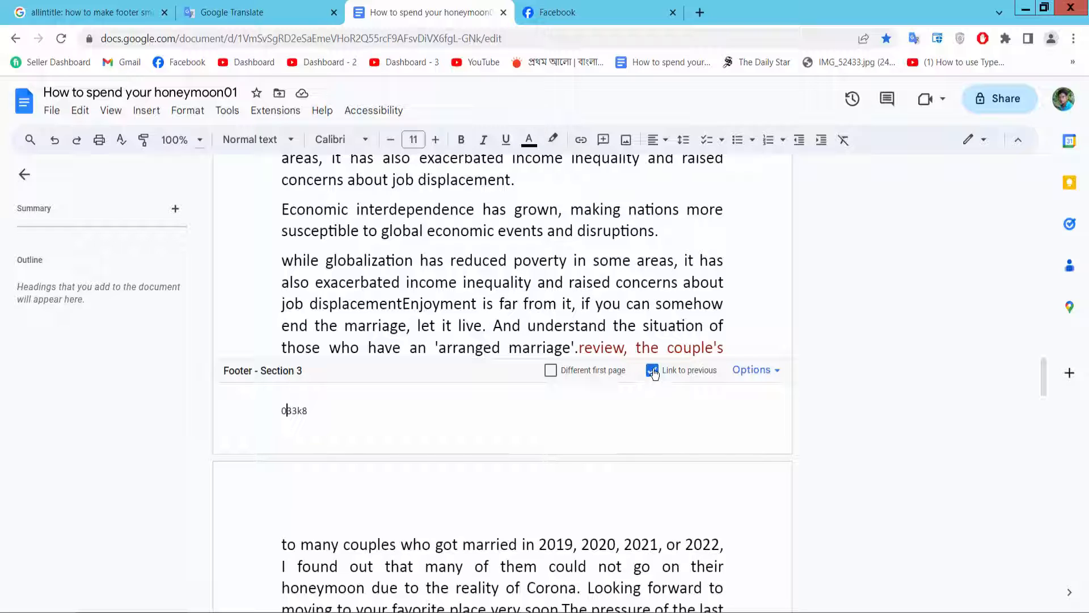
left_click(652, 370)
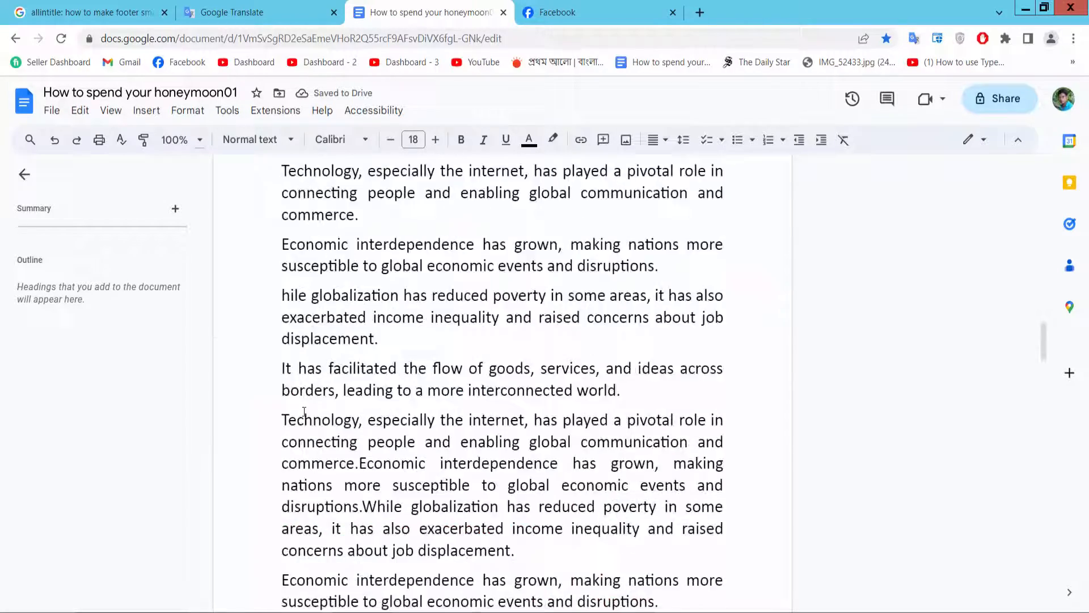
scroll("down", 3)
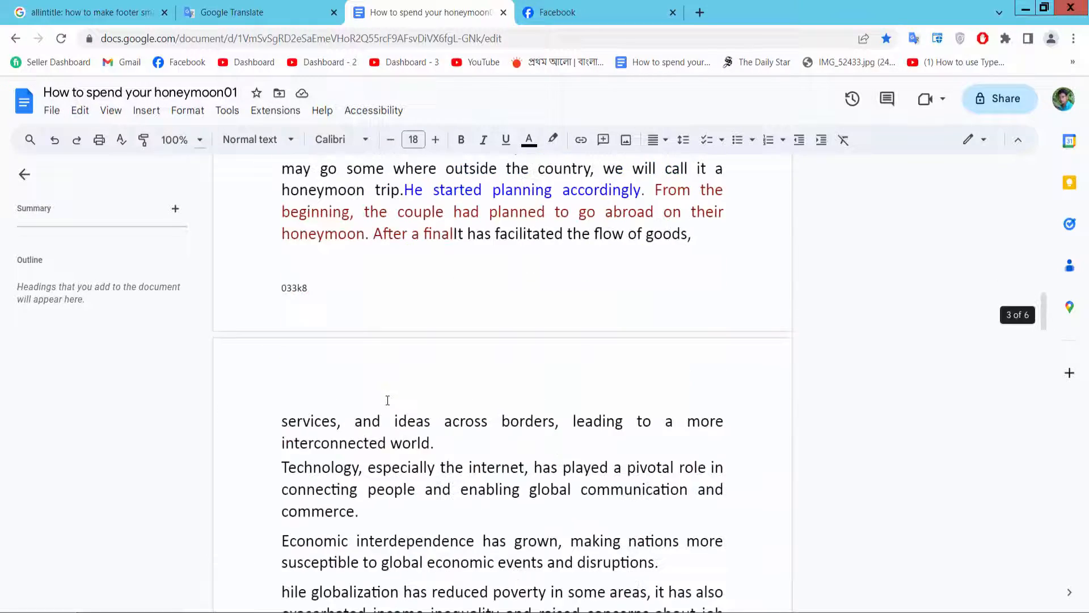
scroll("down", 3)
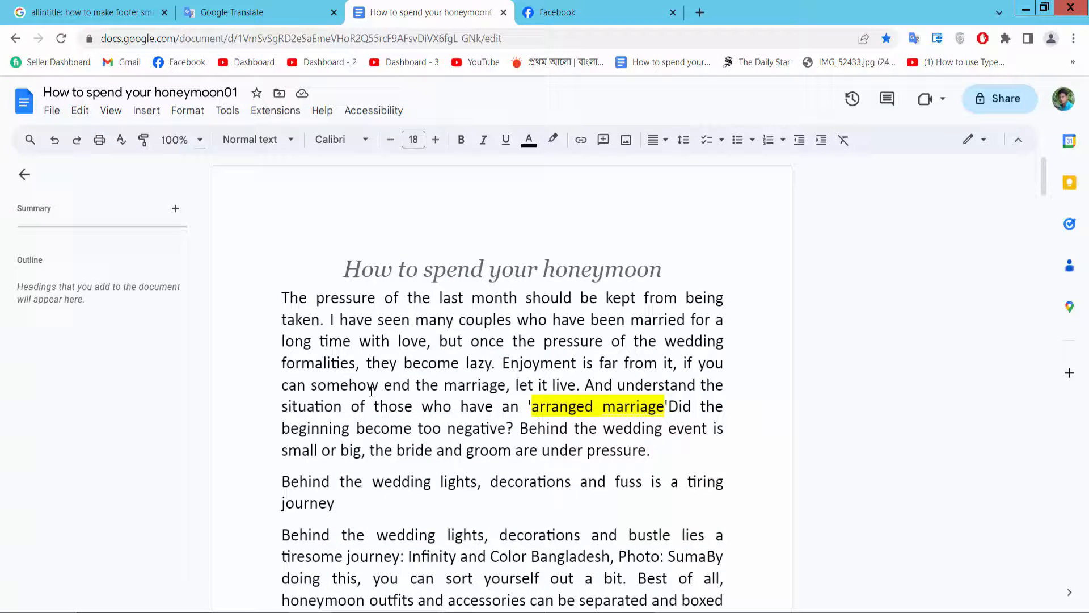
scroll("down", 3)
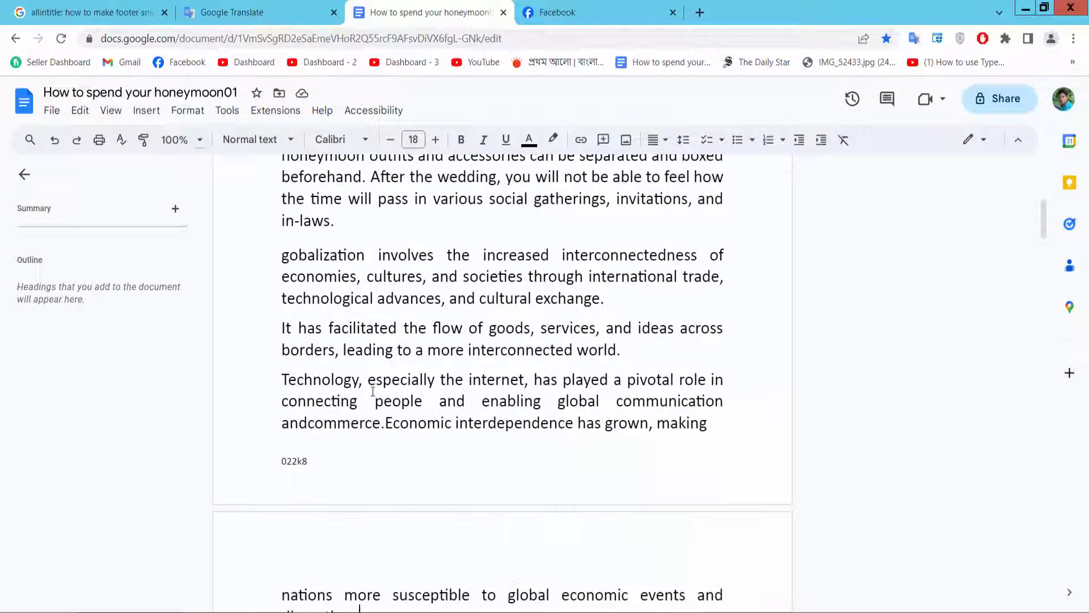